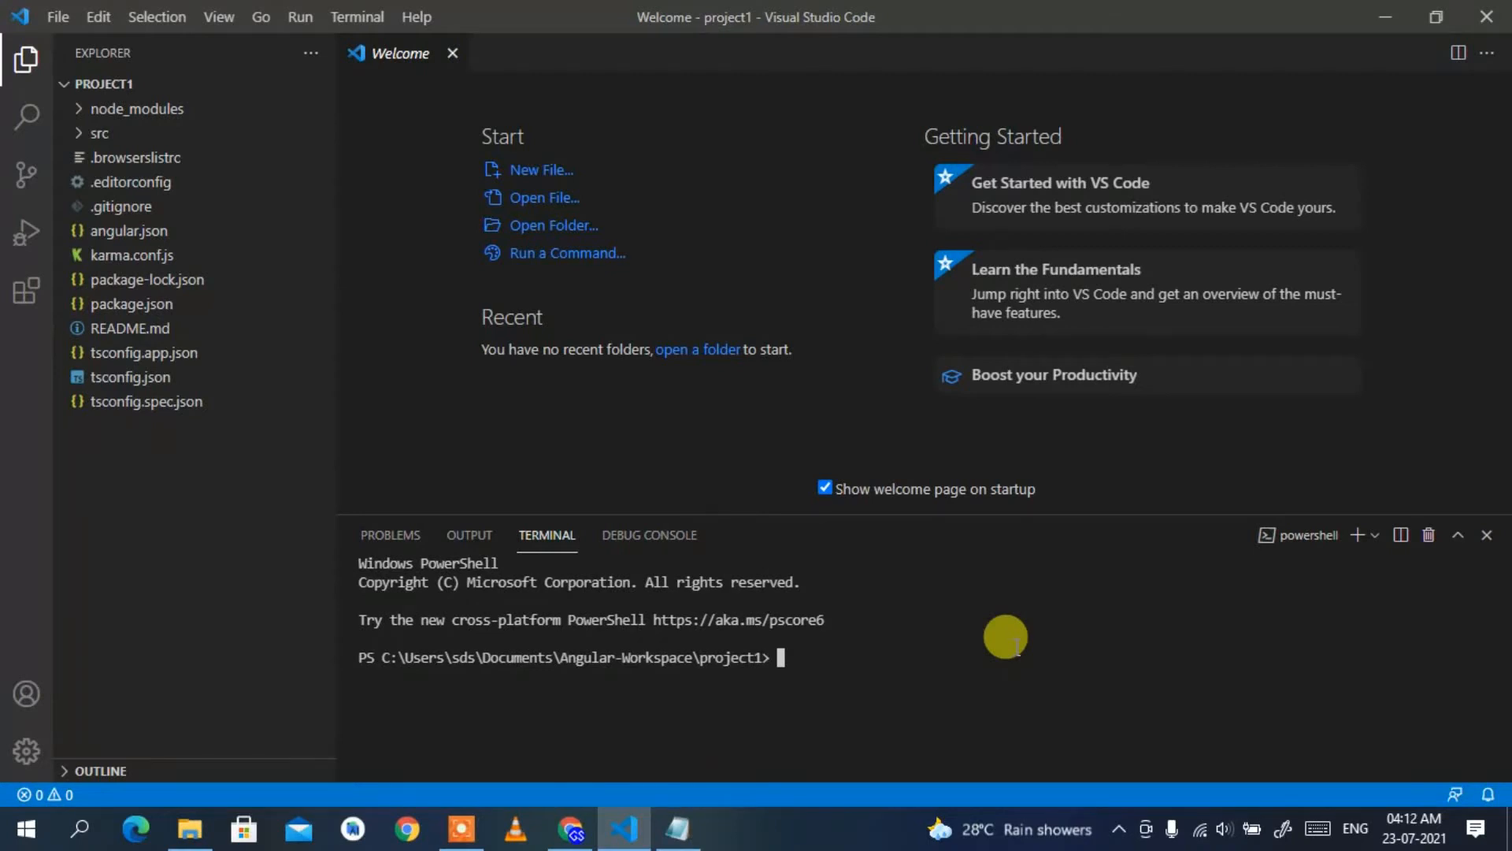
- Run ng serve in the PowerShell terminal, which fails because running scripts is disabled
{"action": "type", "text": "ng serve"}
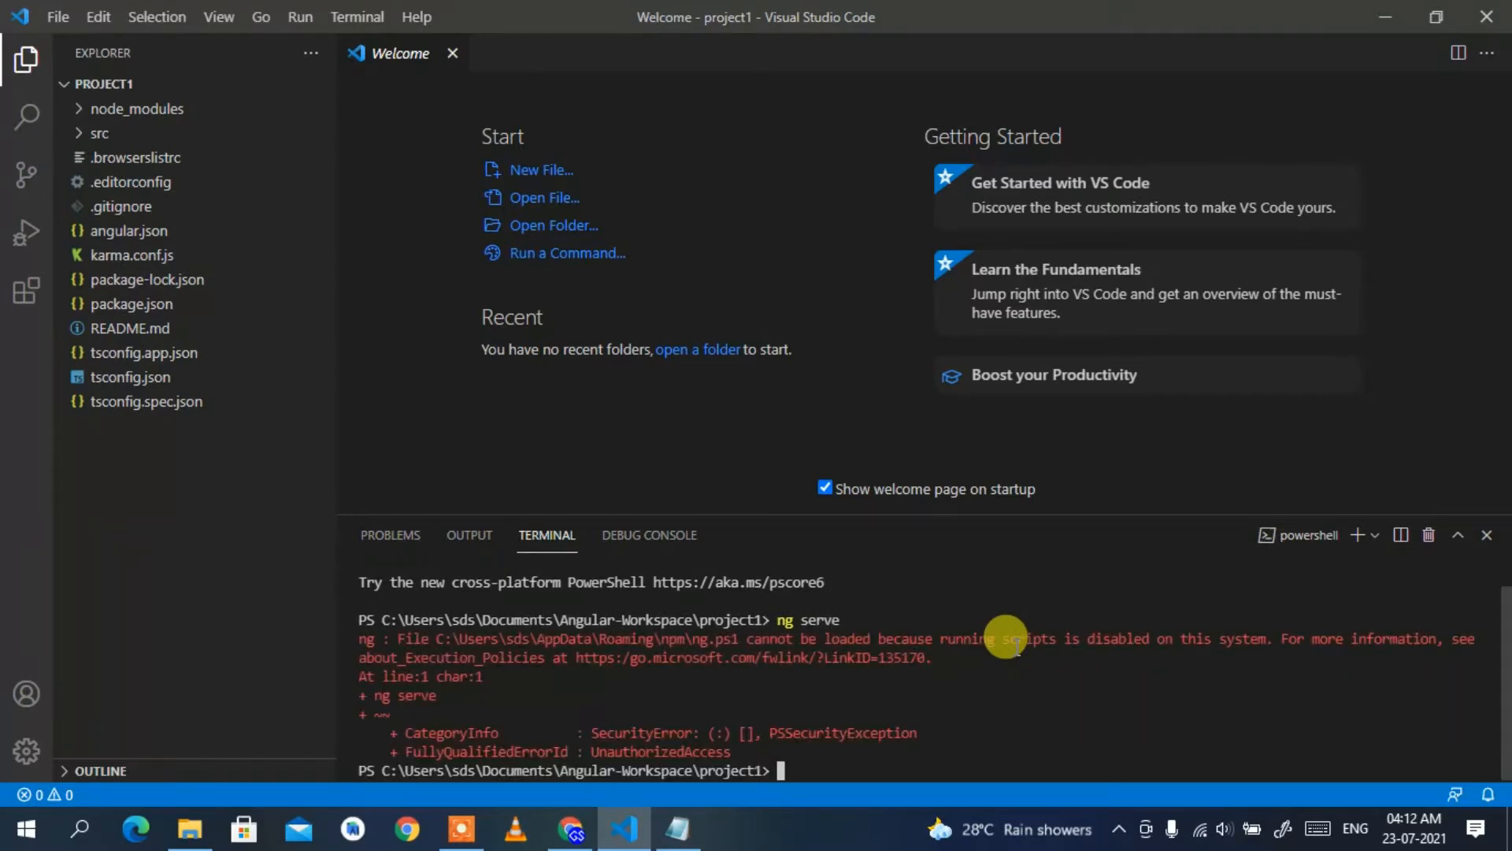
{"action": "mouse_move", "coordinate": [767, 648]}
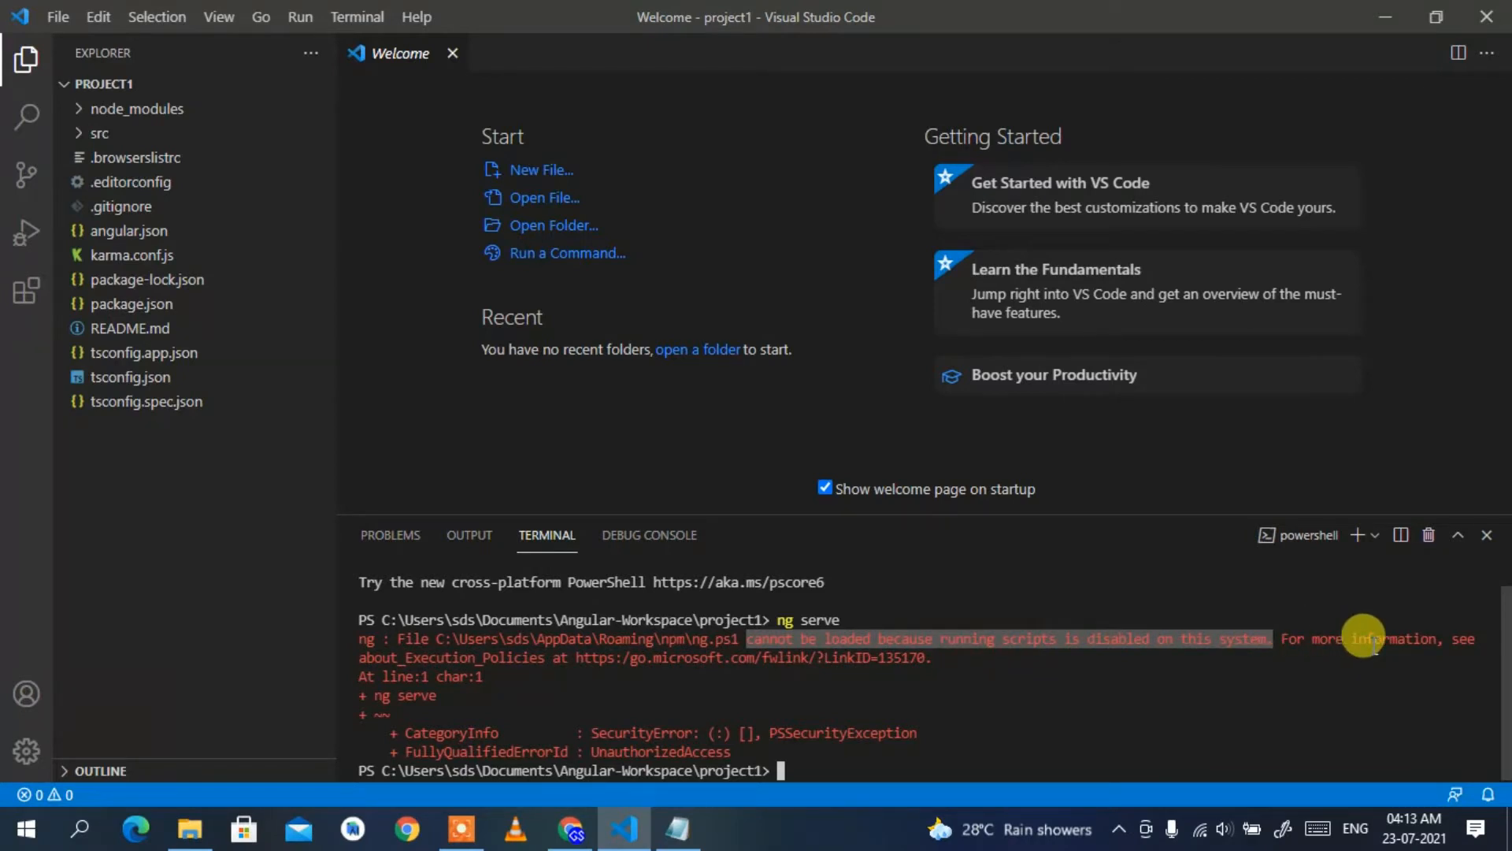
{"action": "mouse_move", "coordinate": [815, 676]}
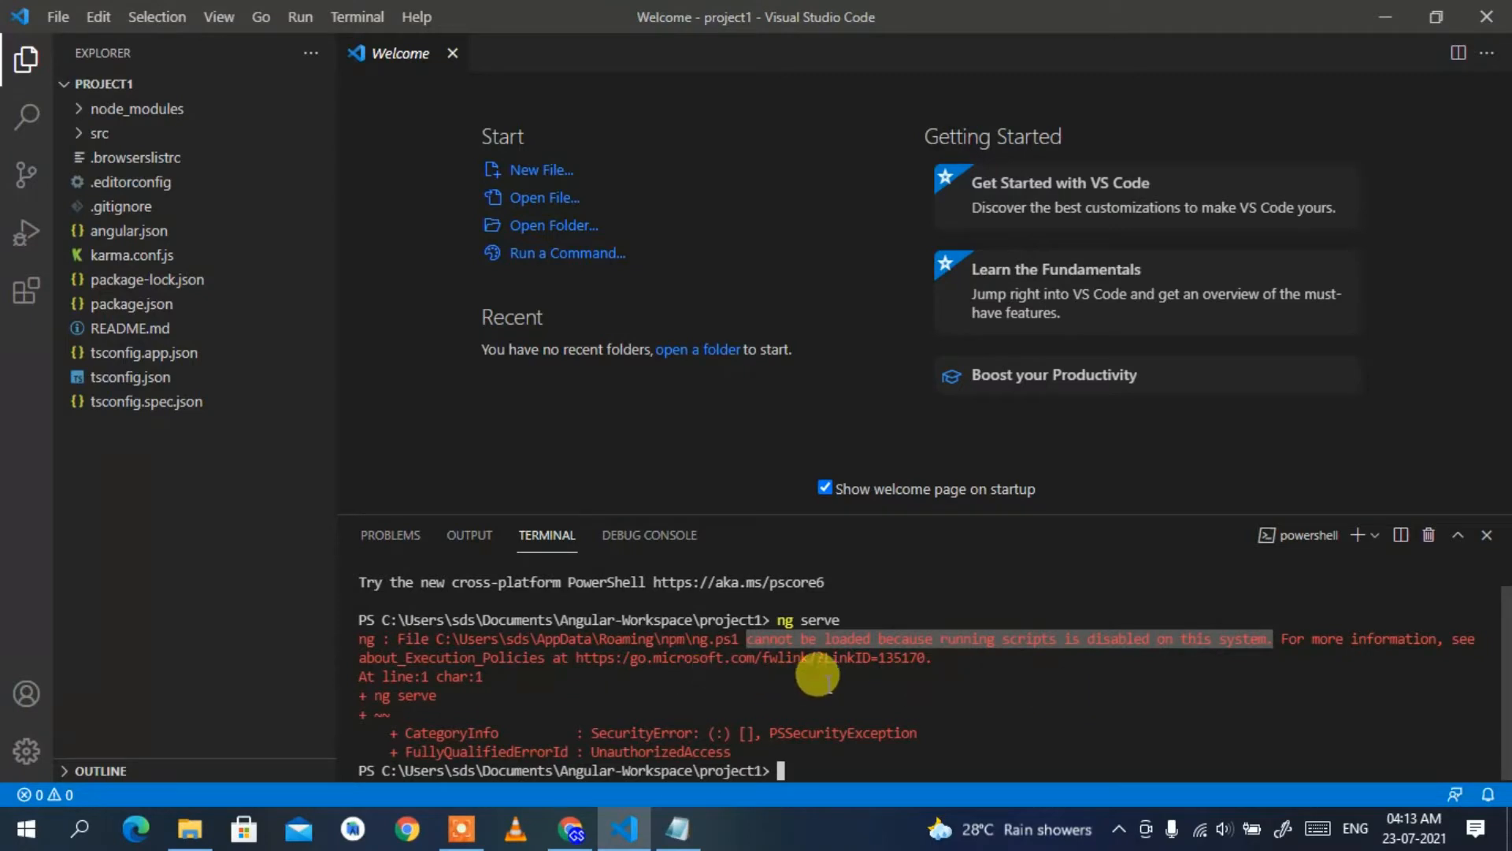
- Bring up the Notepad notes holding the three execution-policy commands and select them
{"action": "left_click", "coordinate": [683, 828]}
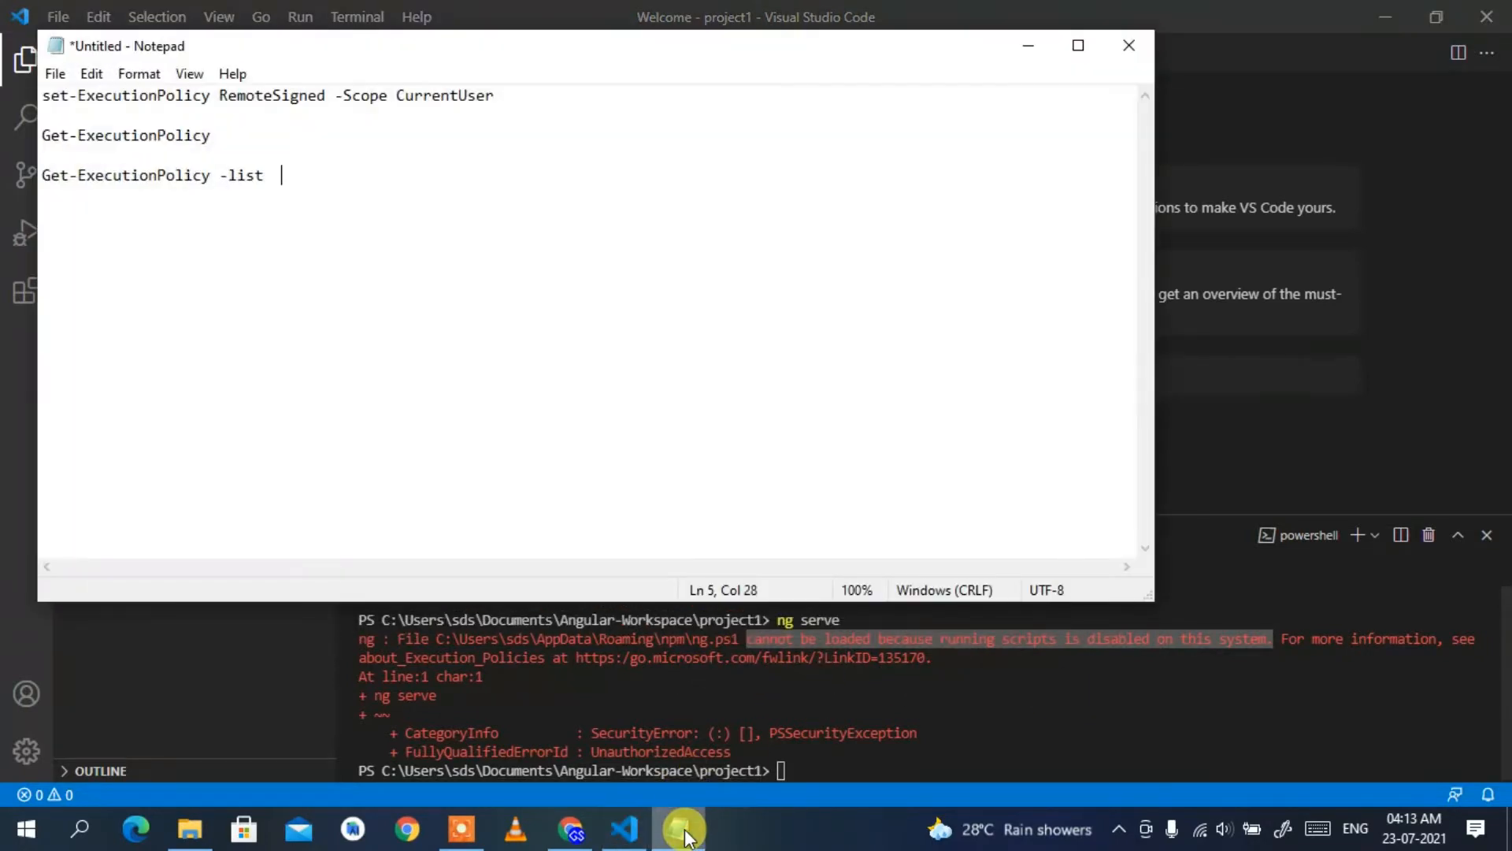
{"action": "key", "text": "ctrl+a"}
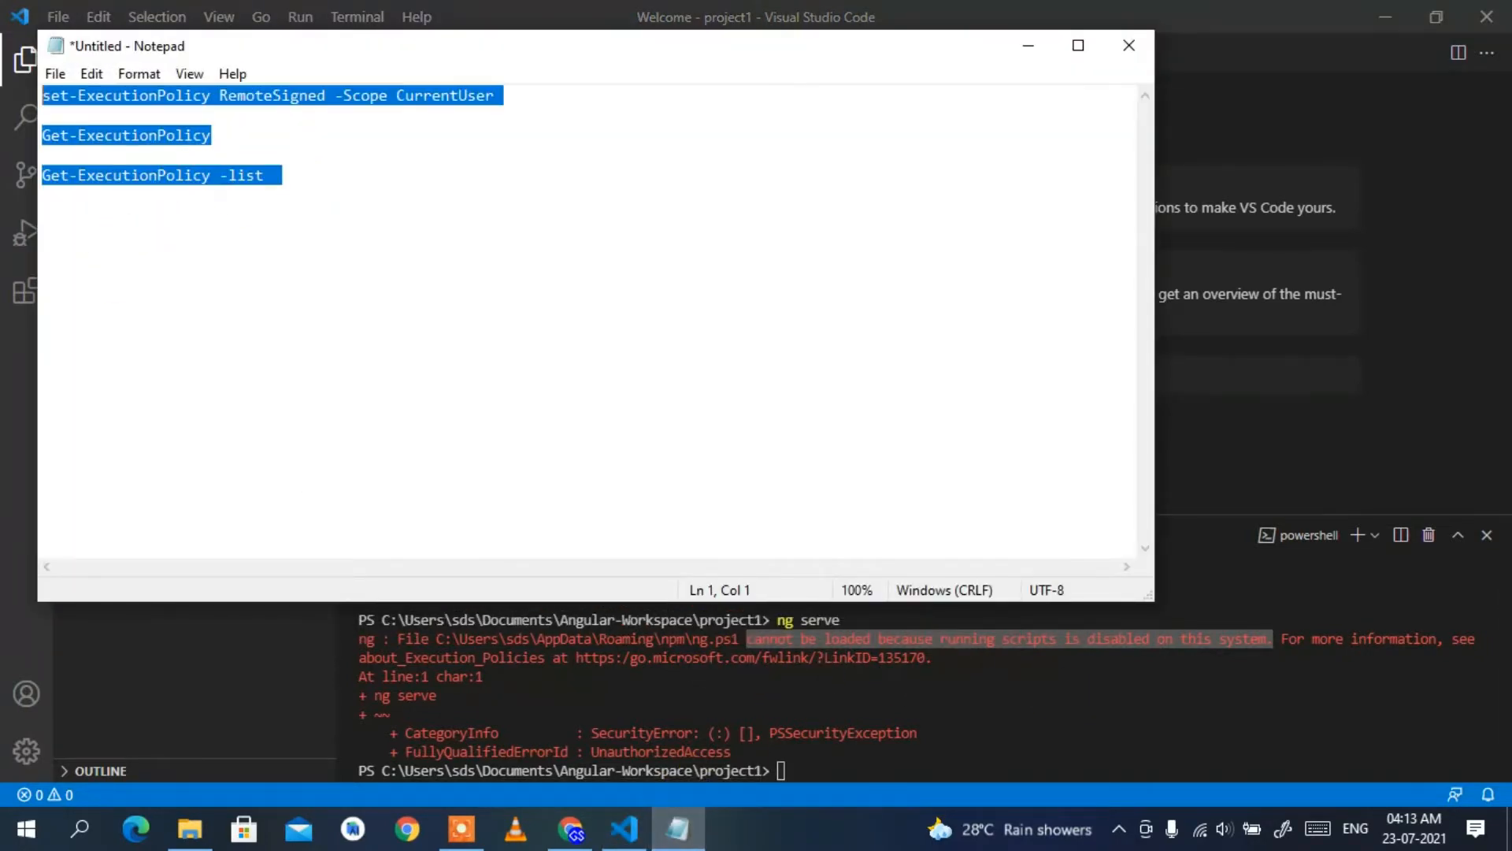
{"action": "left_click", "coordinate": [431, 252]}
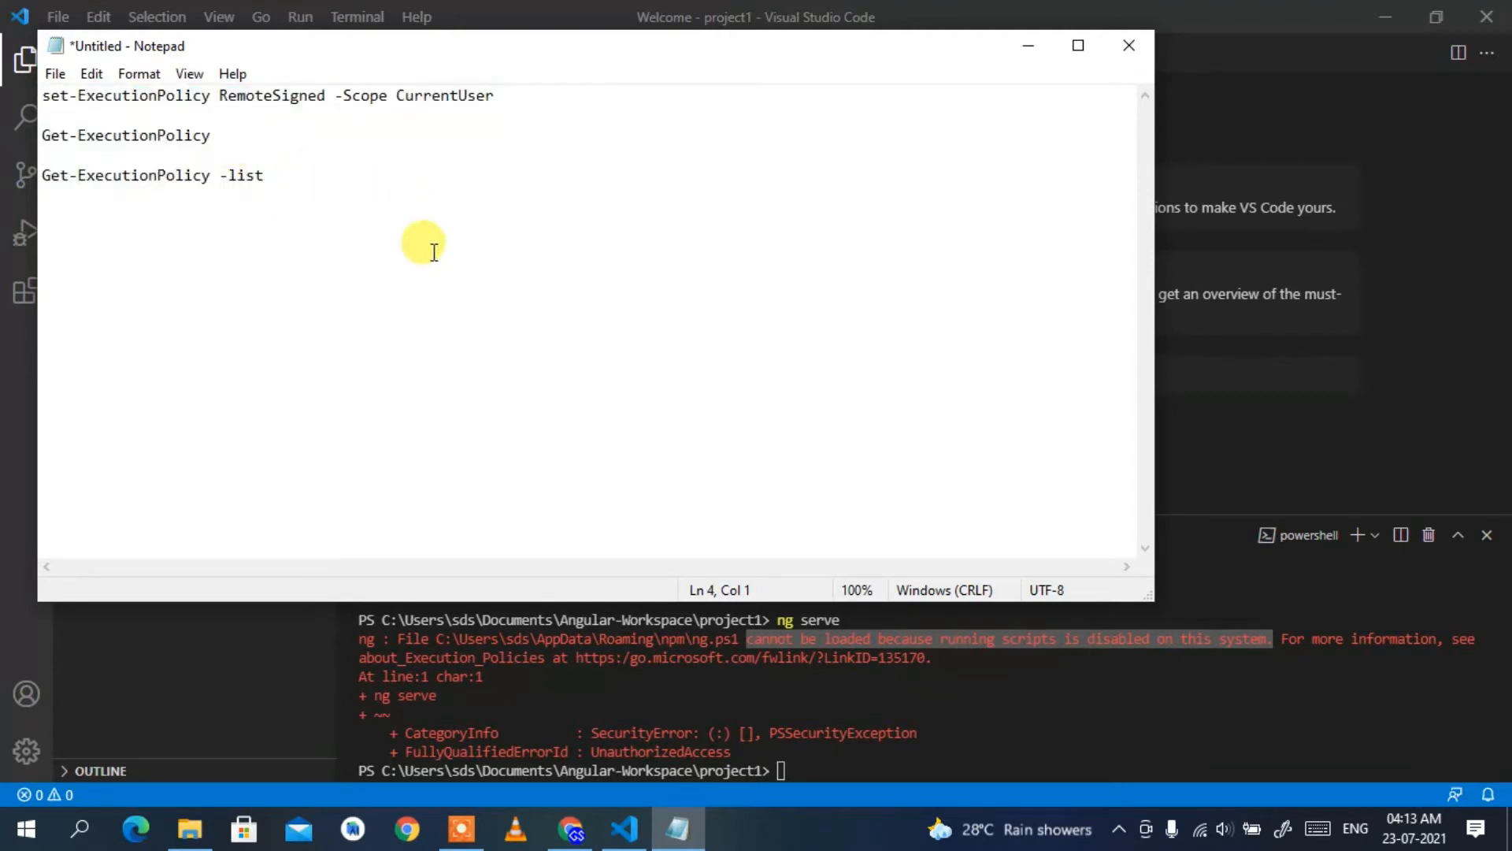
{"action": "mouse_move", "coordinate": [450, 106]}
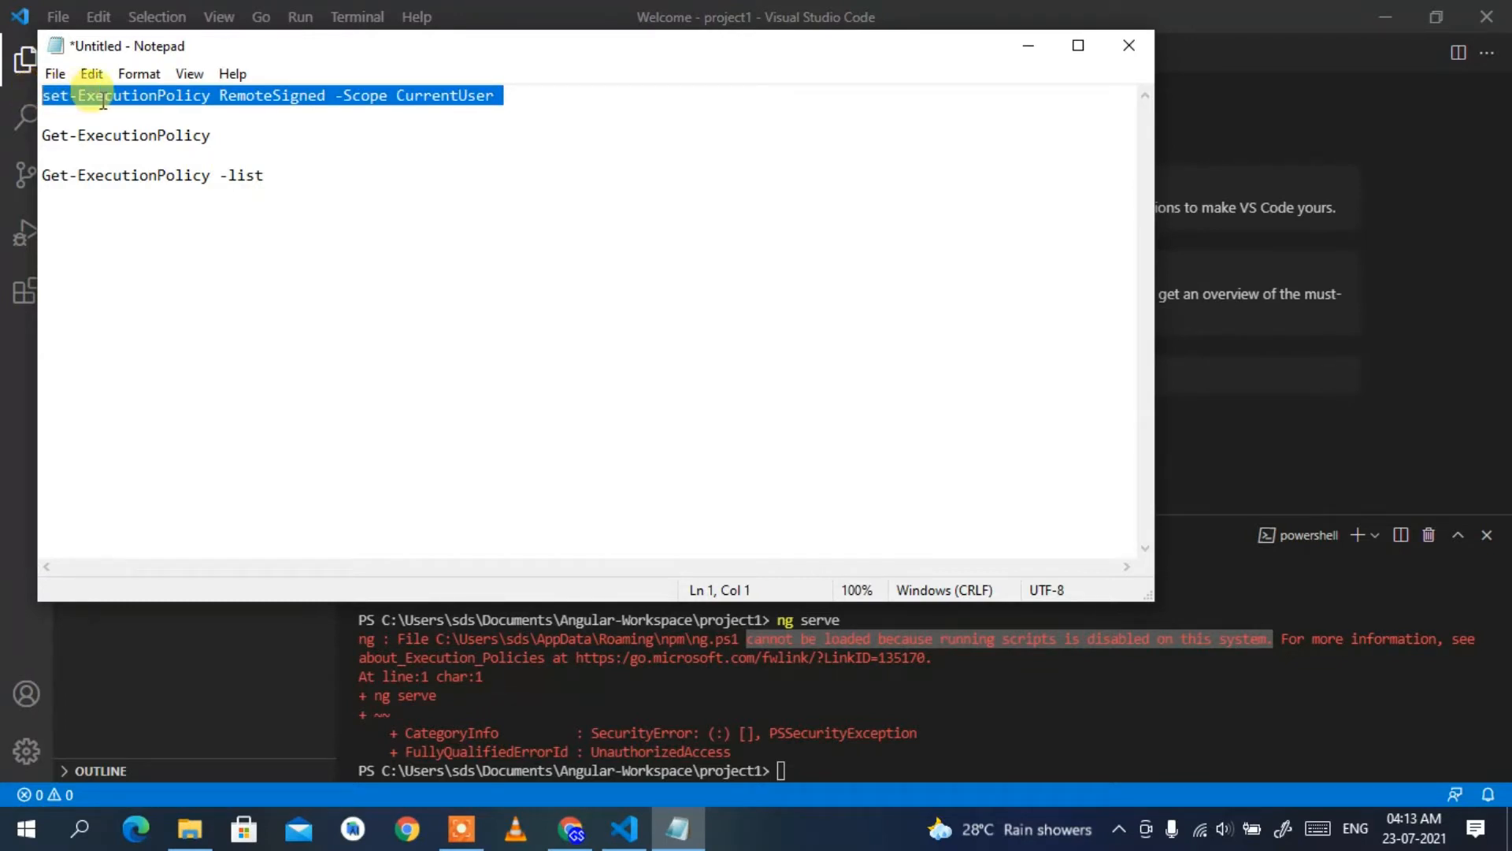
{"action": "mouse_move", "coordinate": [323, 332]}
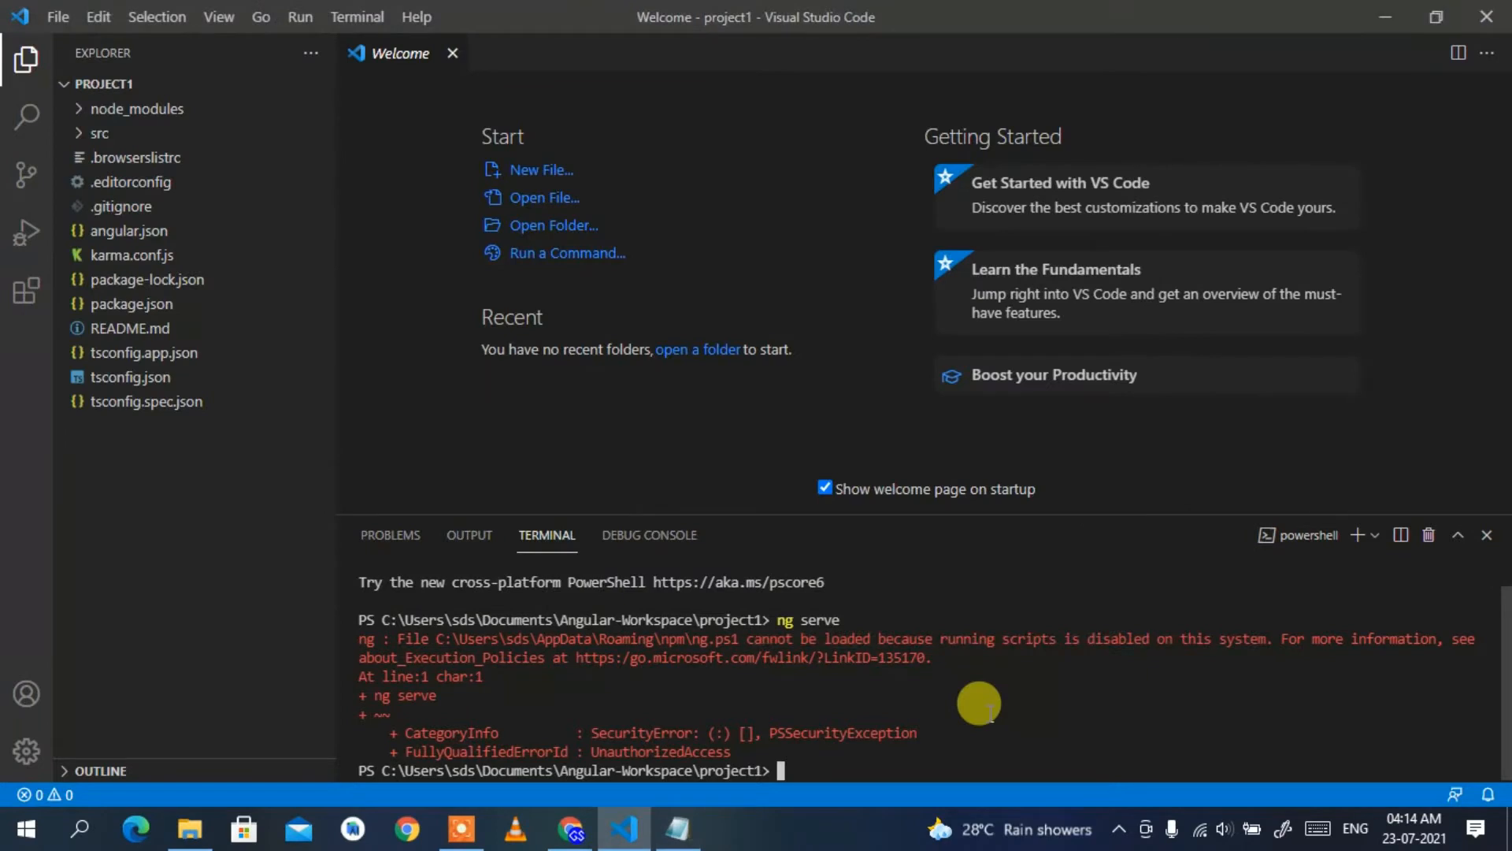
- Run set-ExecutionPolicy RemoteSigned -Scope CurrentUser in the terminal, then return to the notes
{"action": "type", "text": "set-ExecutionPolicy RemoteSigned -Scope CurrentUser"}
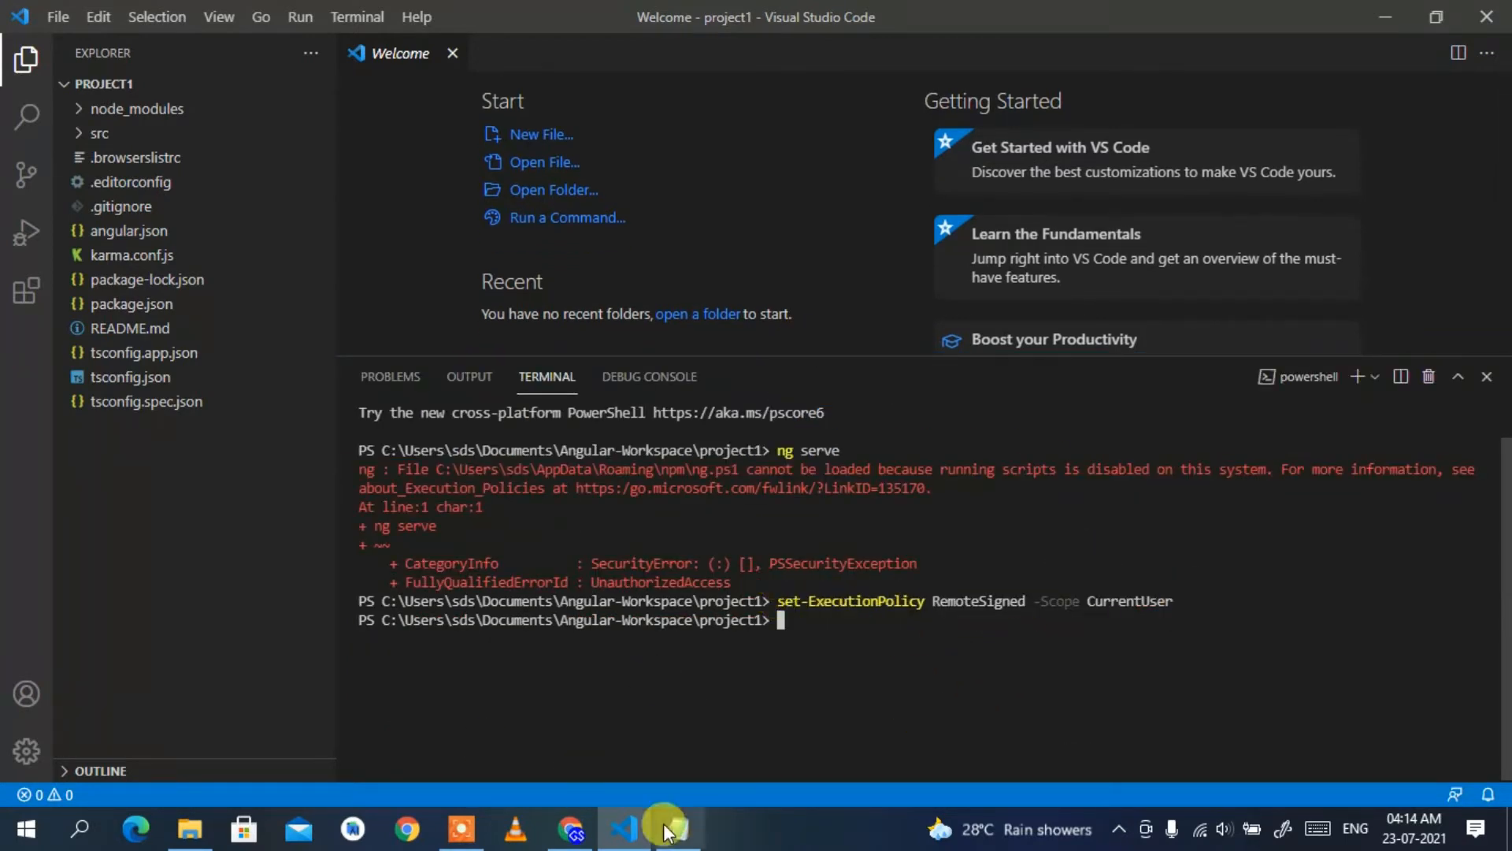
{"action": "left_click", "coordinate": [676, 827]}
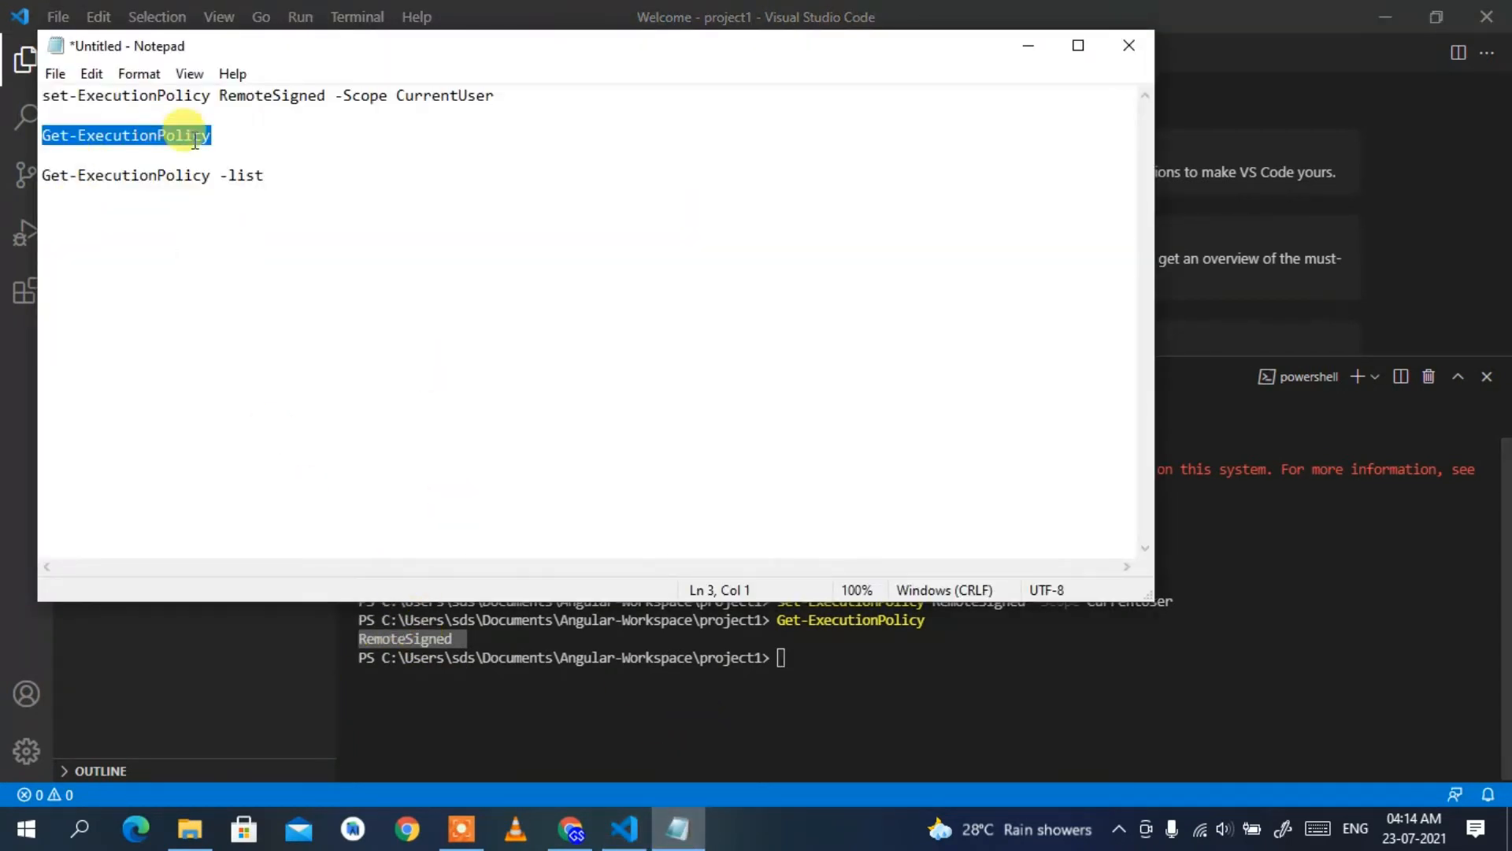
- Copy Get-ExecutionPolicy -list from Notepad and paste it at the terminal prompt
{"action": "right_click", "coordinate": [126, 175]}
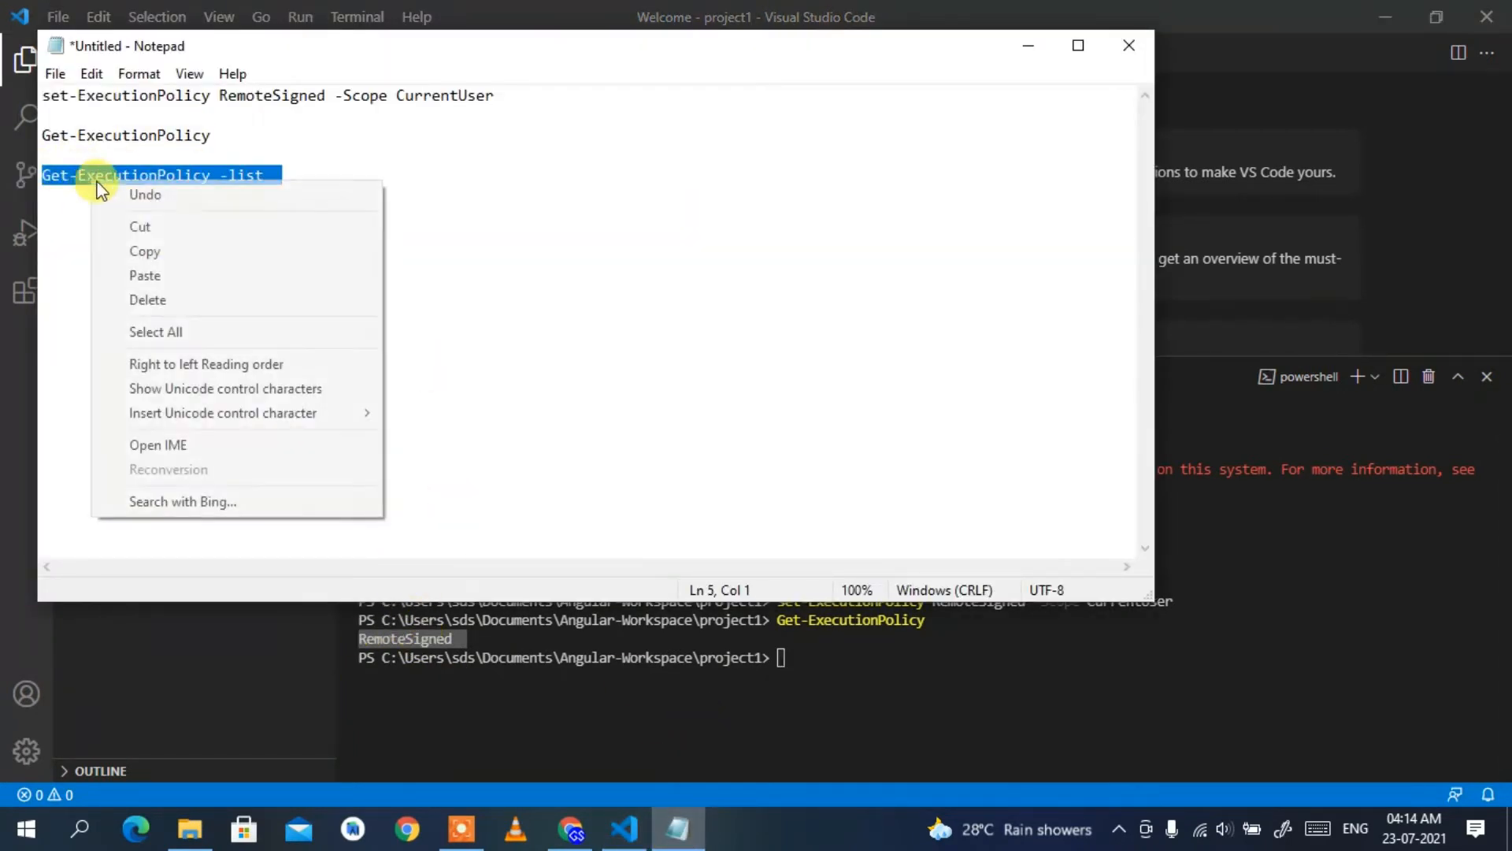
{"action": "left_click", "coordinate": [104, 191]}
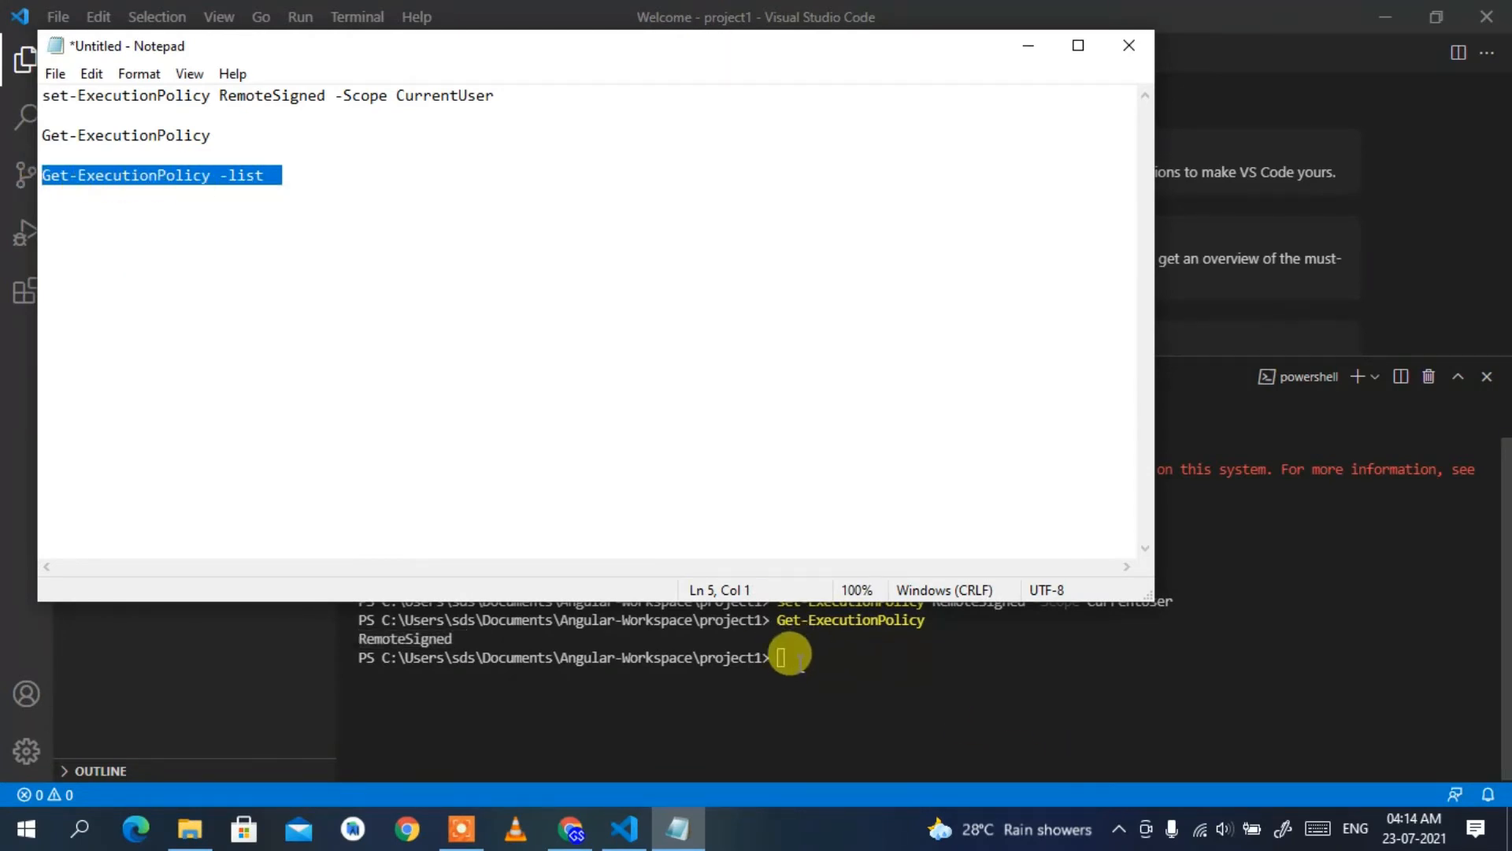
{"action": "left_click", "coordinate": [624, 828]}
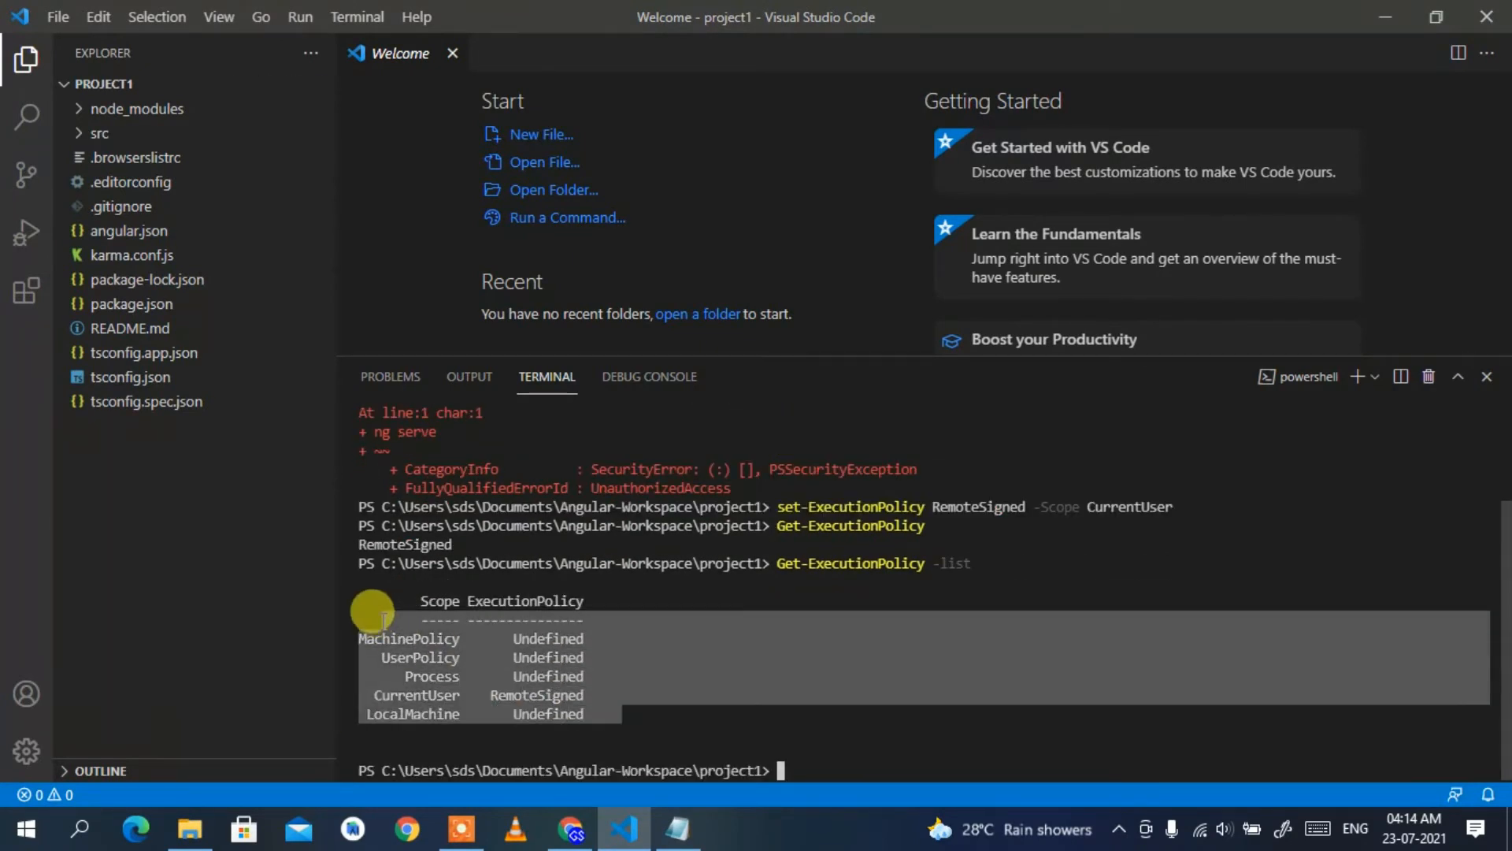
{"action": "mouse_move", "coordinate": [819, 740]}
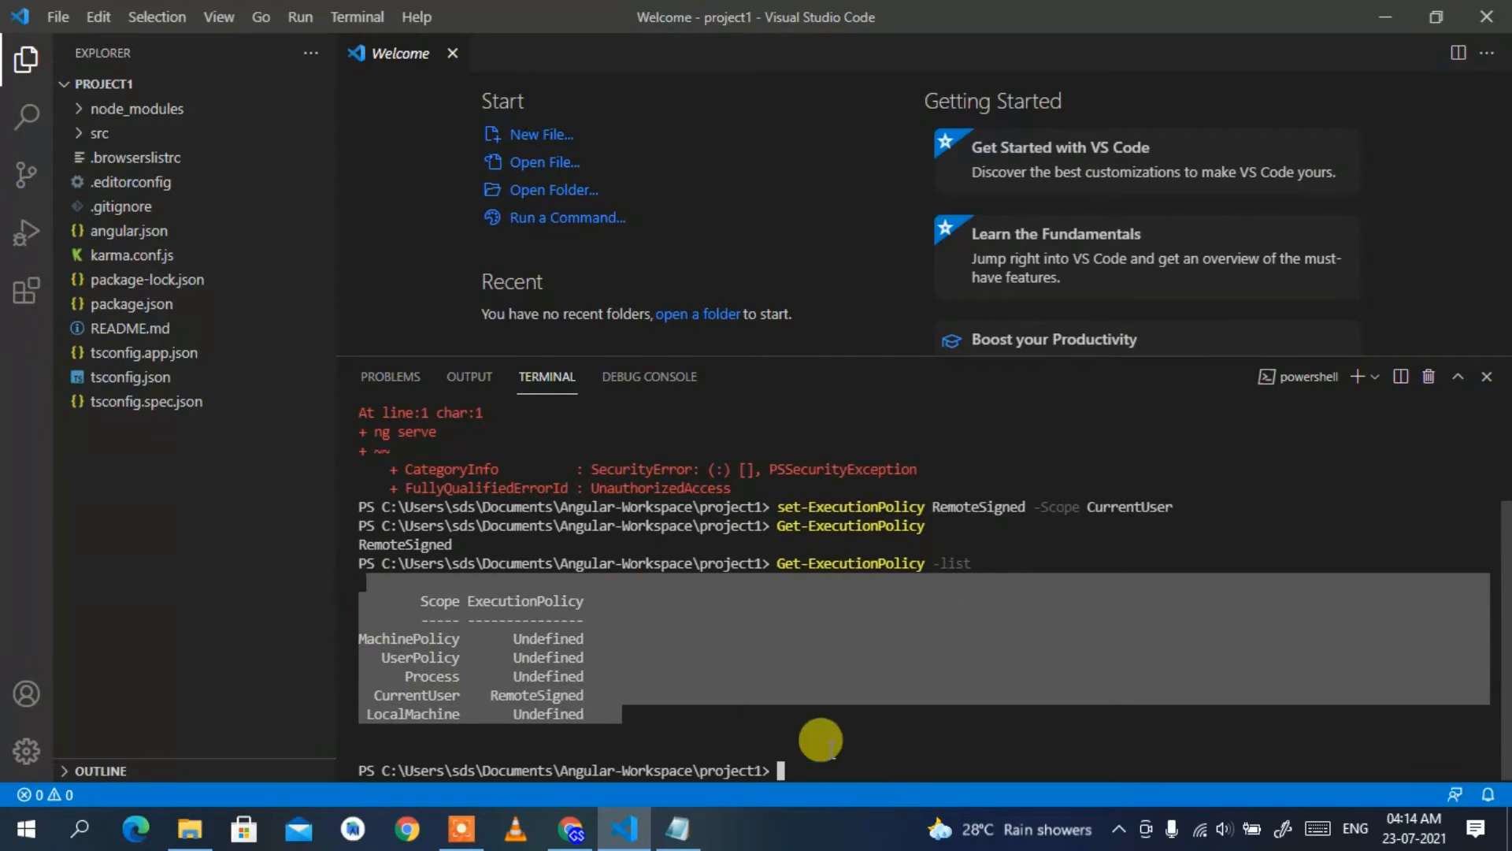
- Rerun ng serve so the project starts generating browser application bundles
{"action": "type", "text": "ng"}
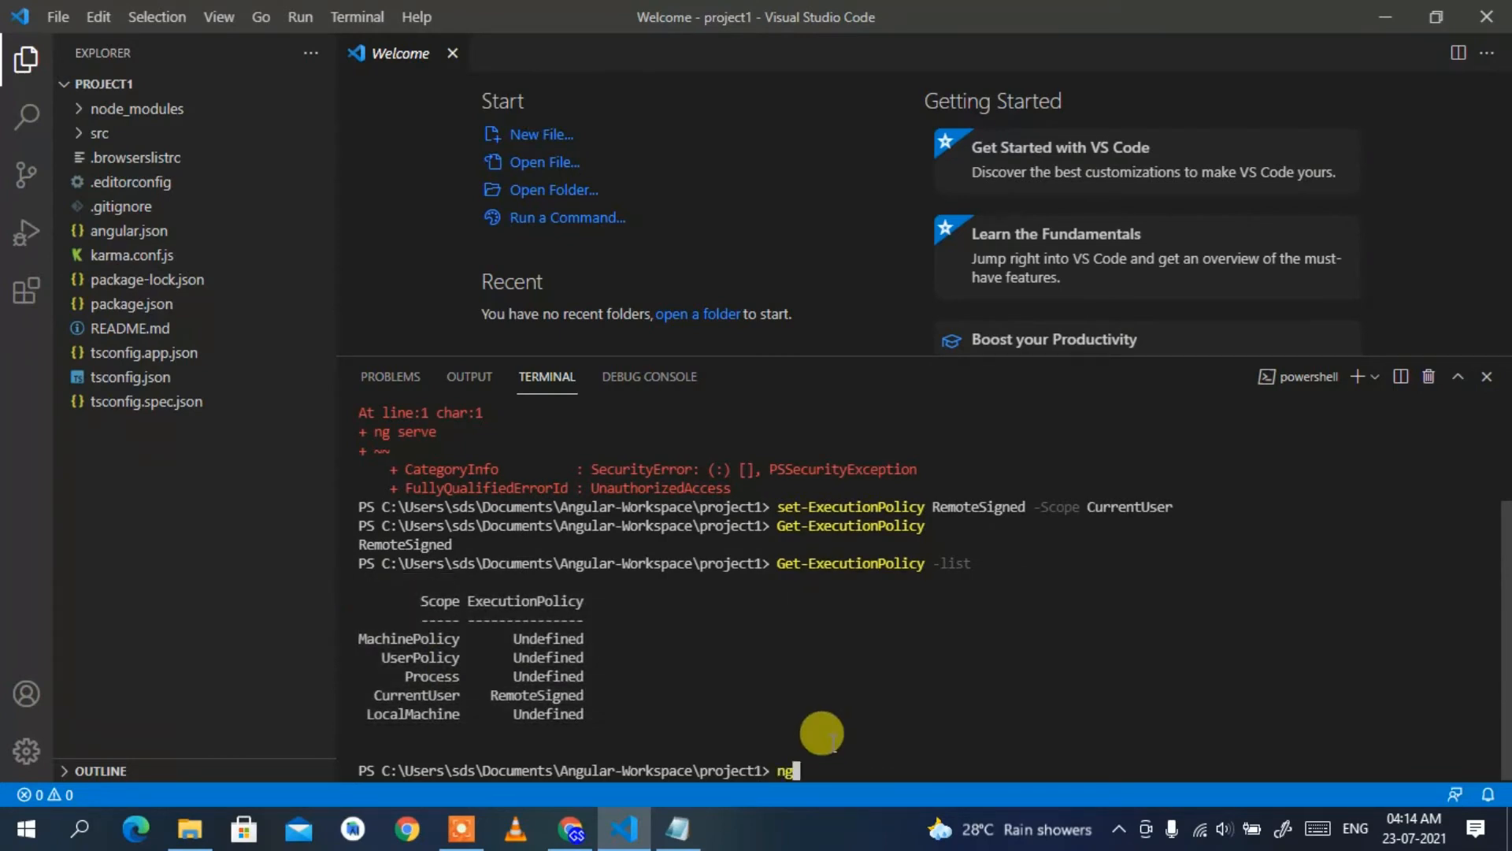
{"action": "type", "text": "serve"}
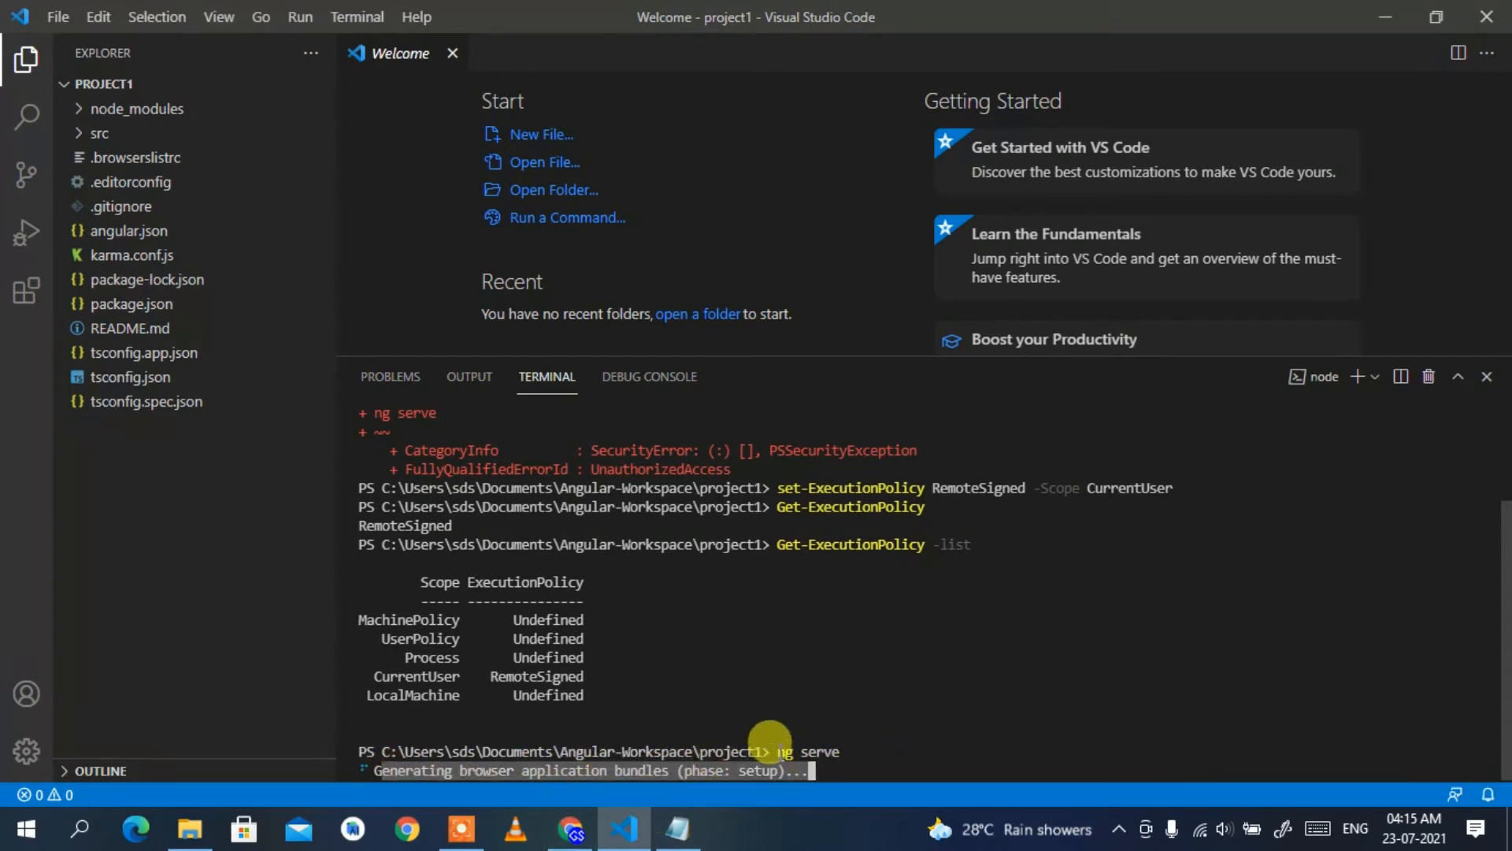
{"action": "mouse_move", "coordinate": [835, 750]}
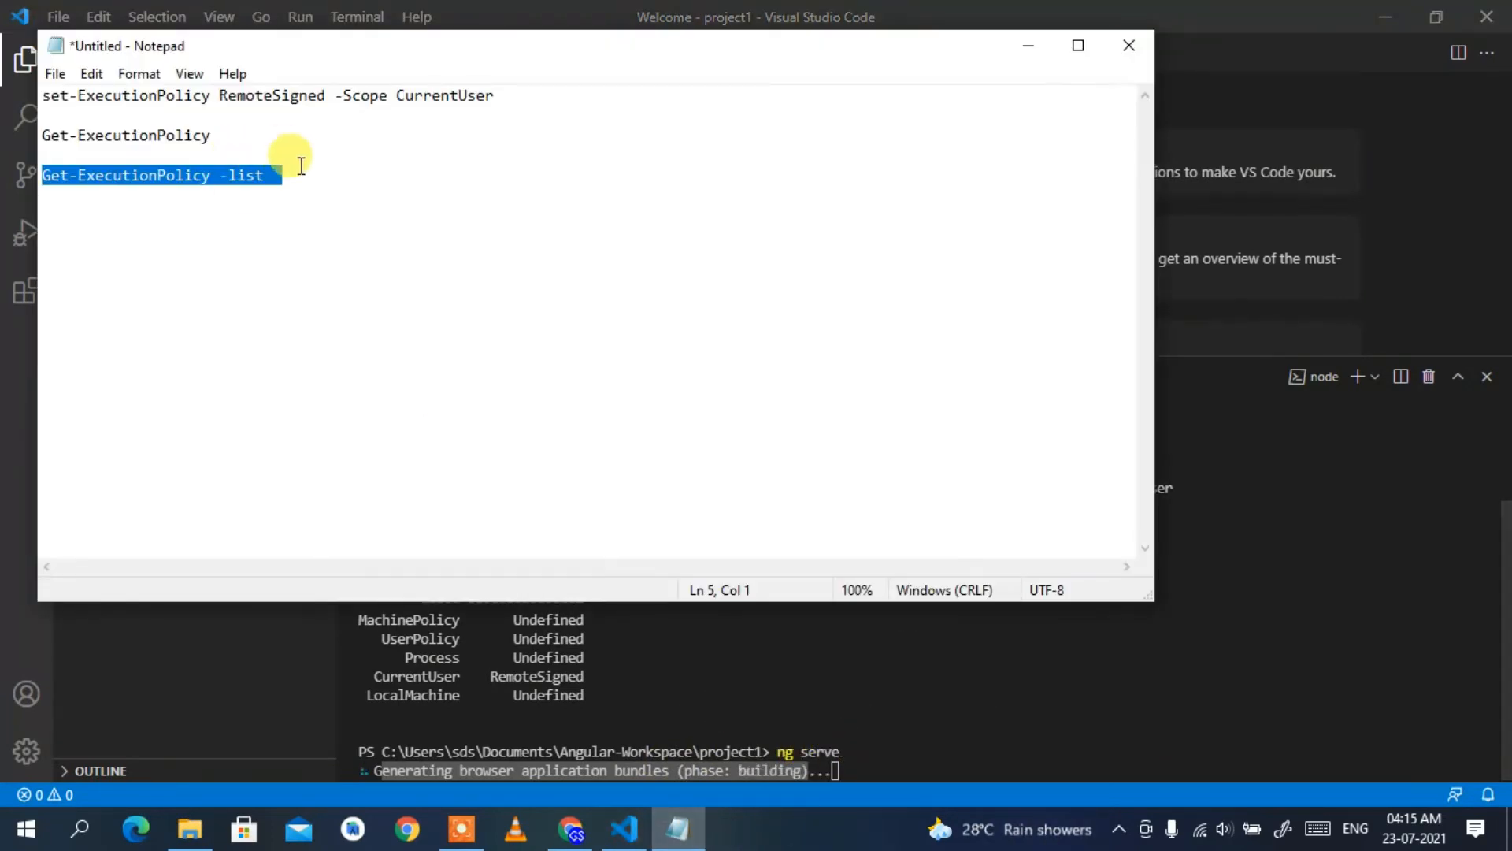
- Select all three execution-policy commands in Notepad
{"action": "key", "text": "ctrl+a"}
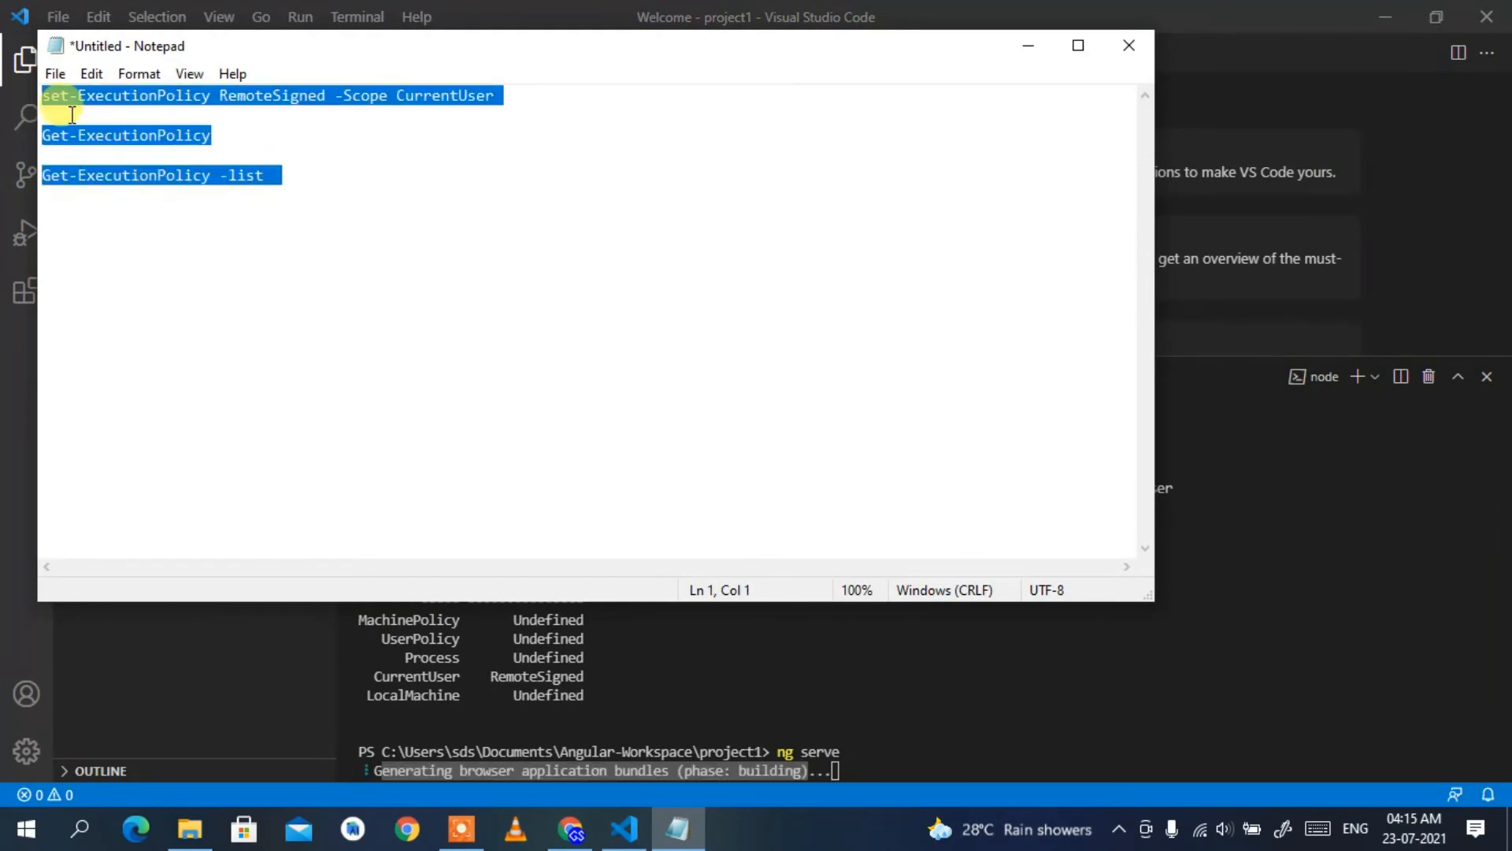
{"action": "mouse_move", "coordinate": [500, 254]}
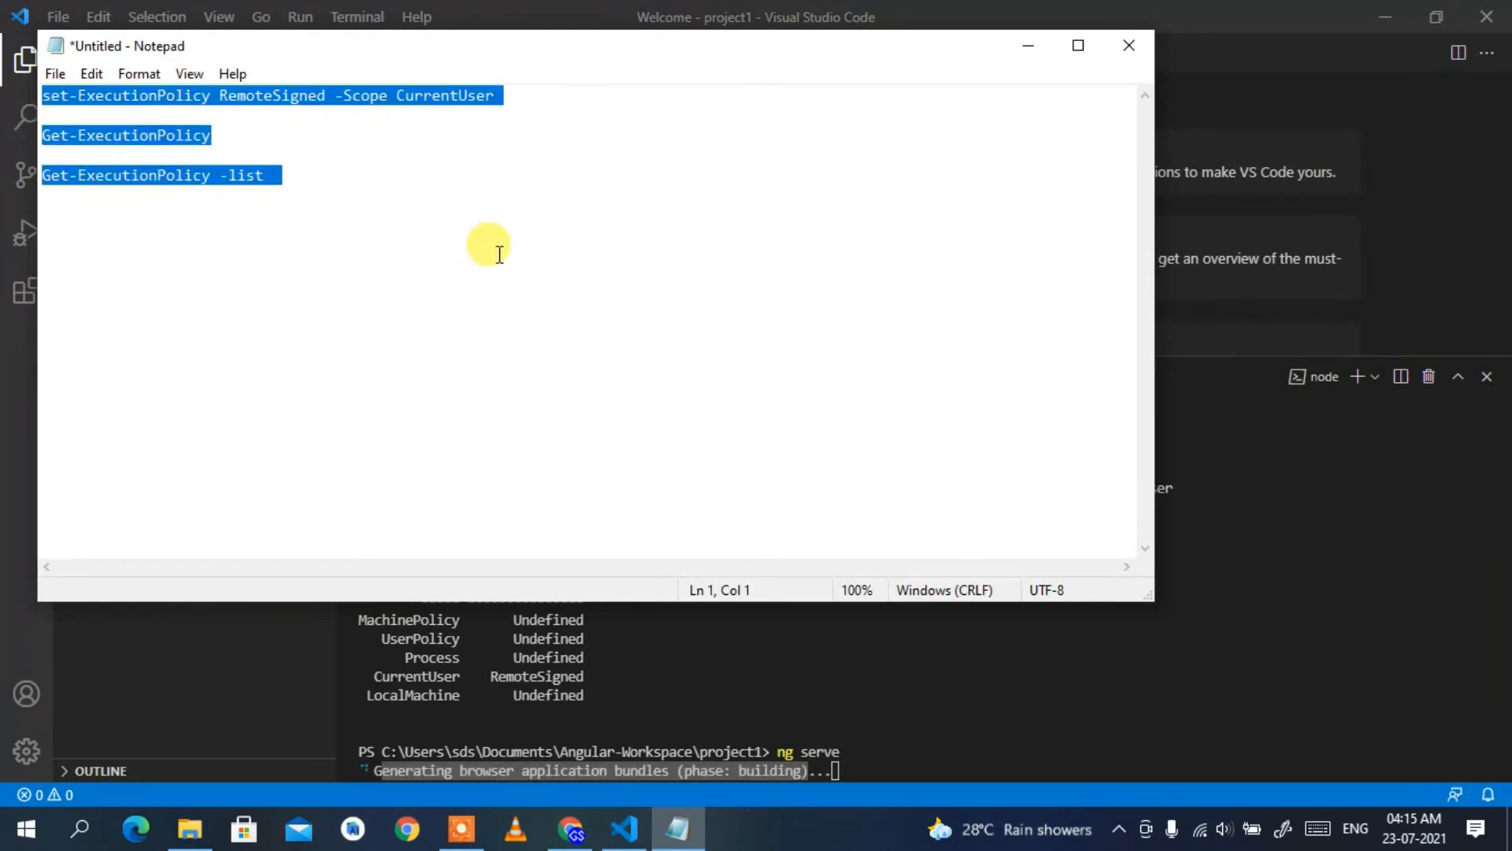
{"action": "mouse_move", "coordinate": [594, 530]}
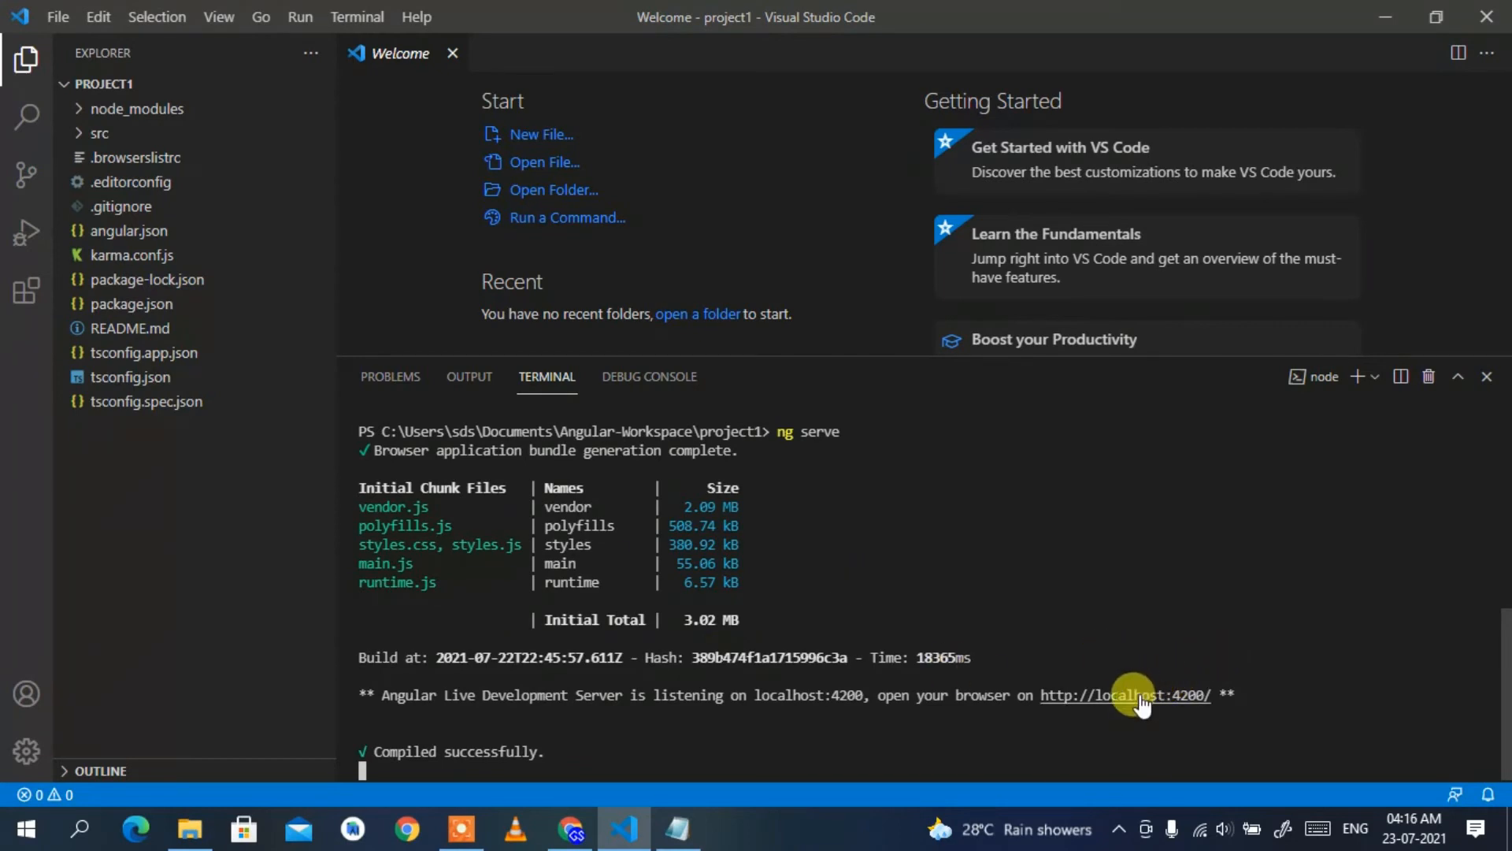
{"action": "mouse_move", "coordinate": [1138, 700]}
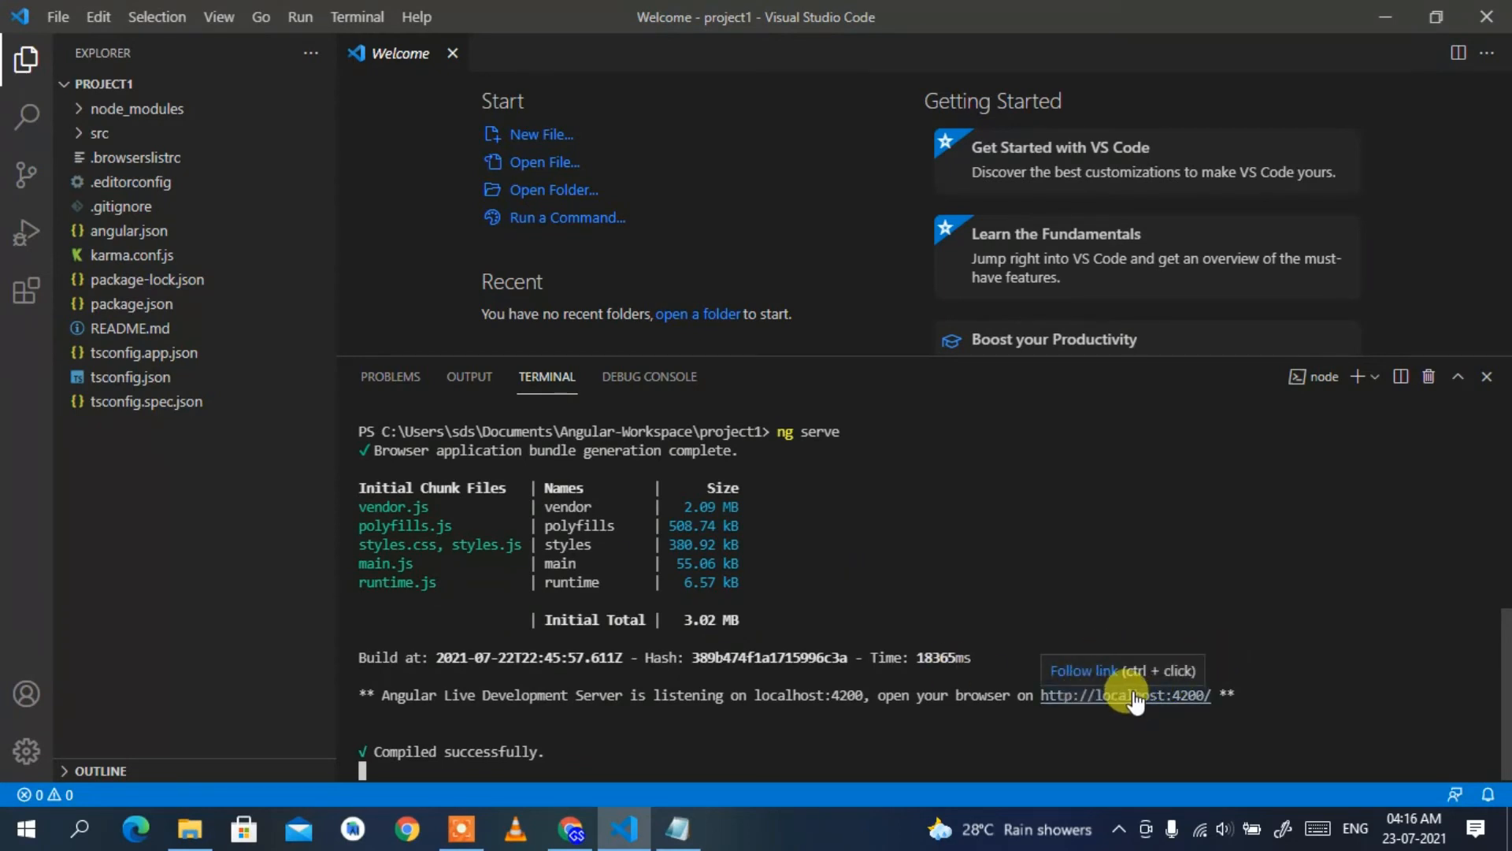
- Follow the localhost:4200 link and highlight the set/get execution-policy commands in the terminal history
{"action": "left_click", "coordinate": [1125, 695]}
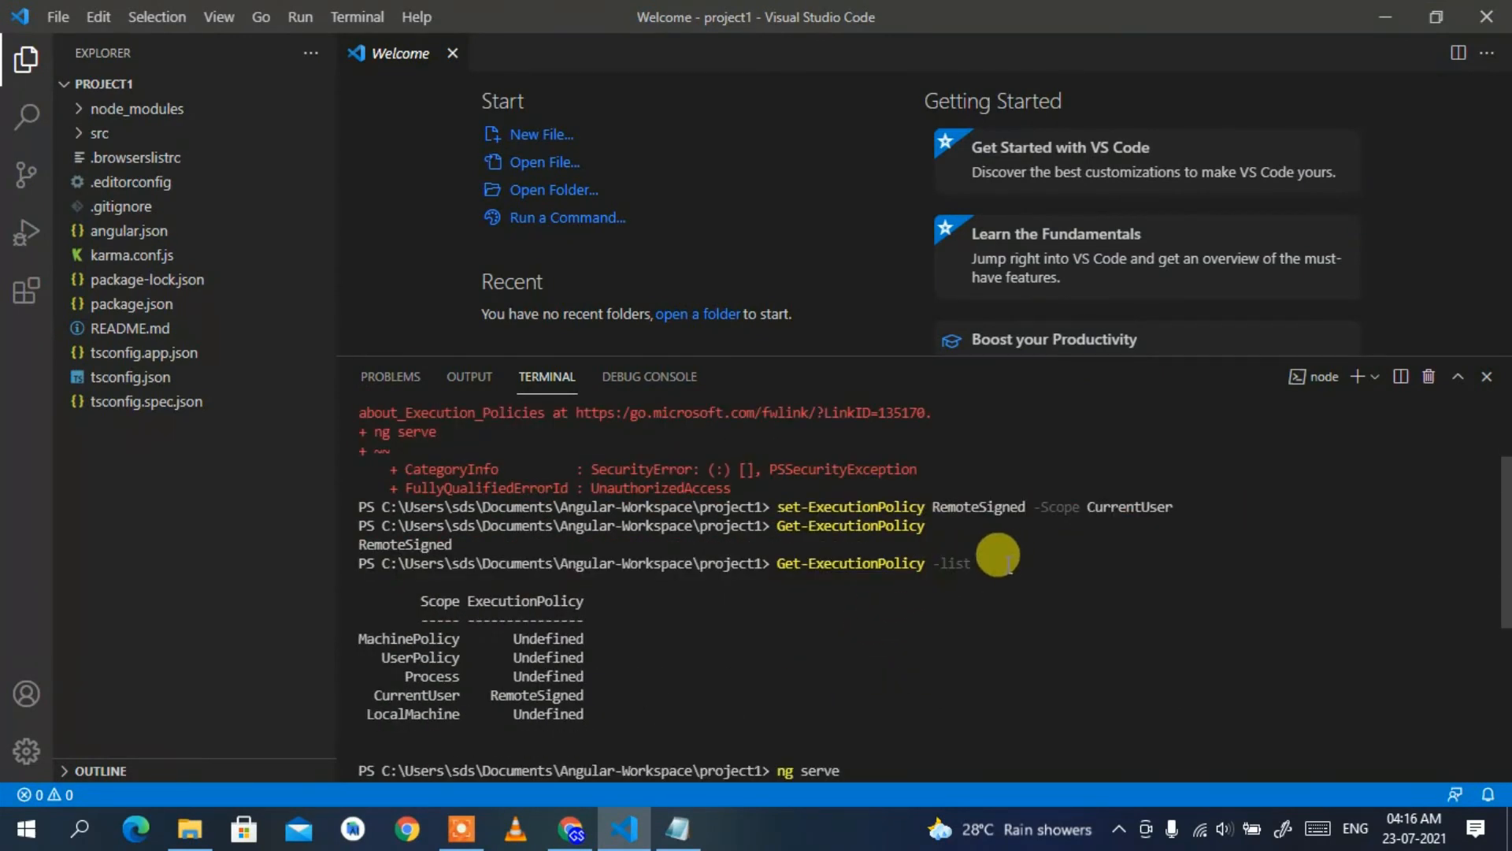
{"action": "left_click_drag", "start_coordinate": [1004, 556], "coordinate": [762, 509]}
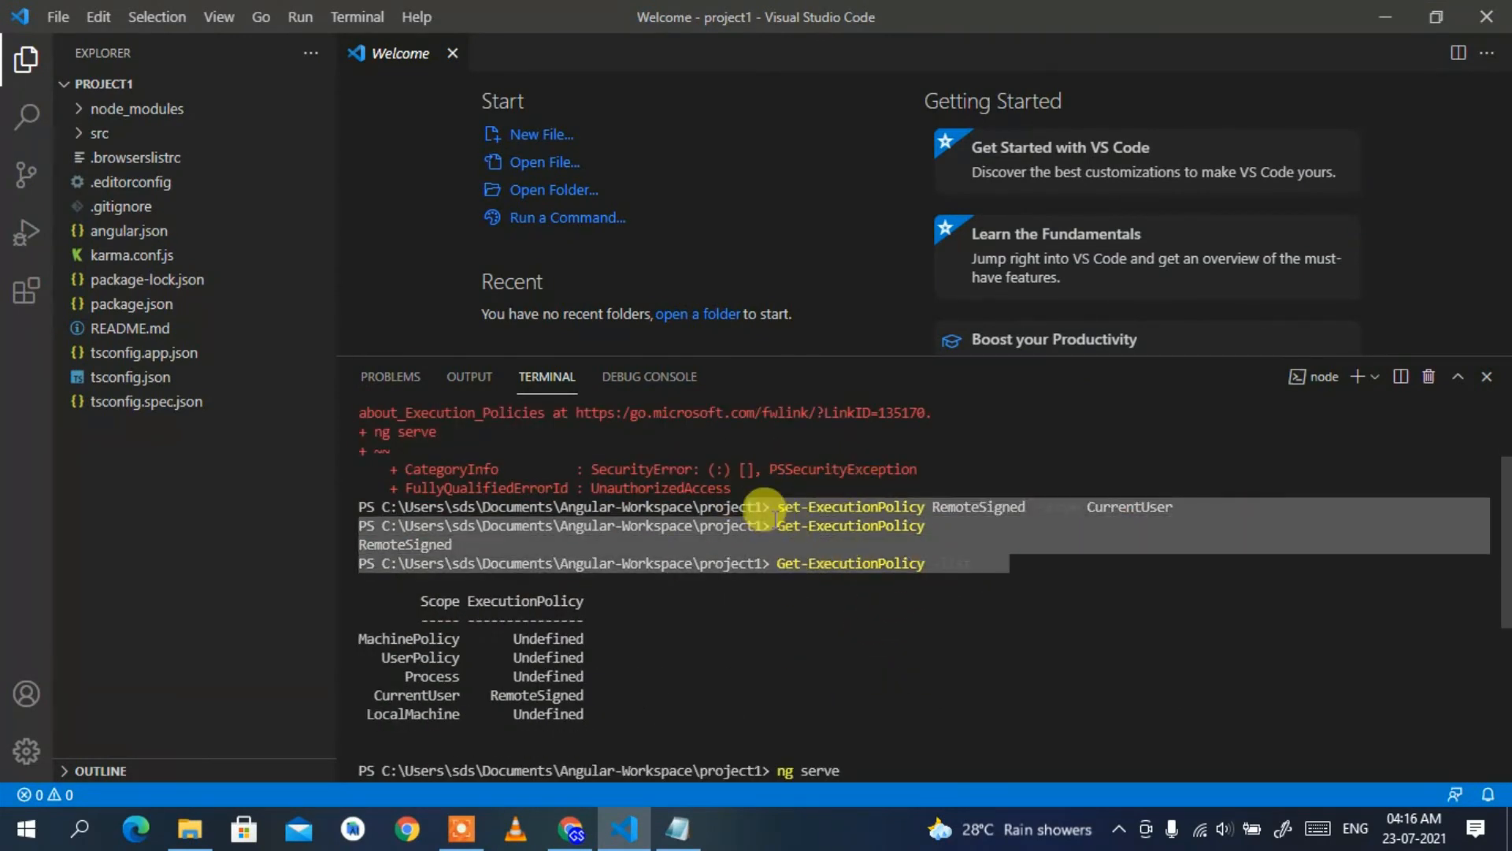
{"action": "mouse_move", "coordinate": [935, 588]}
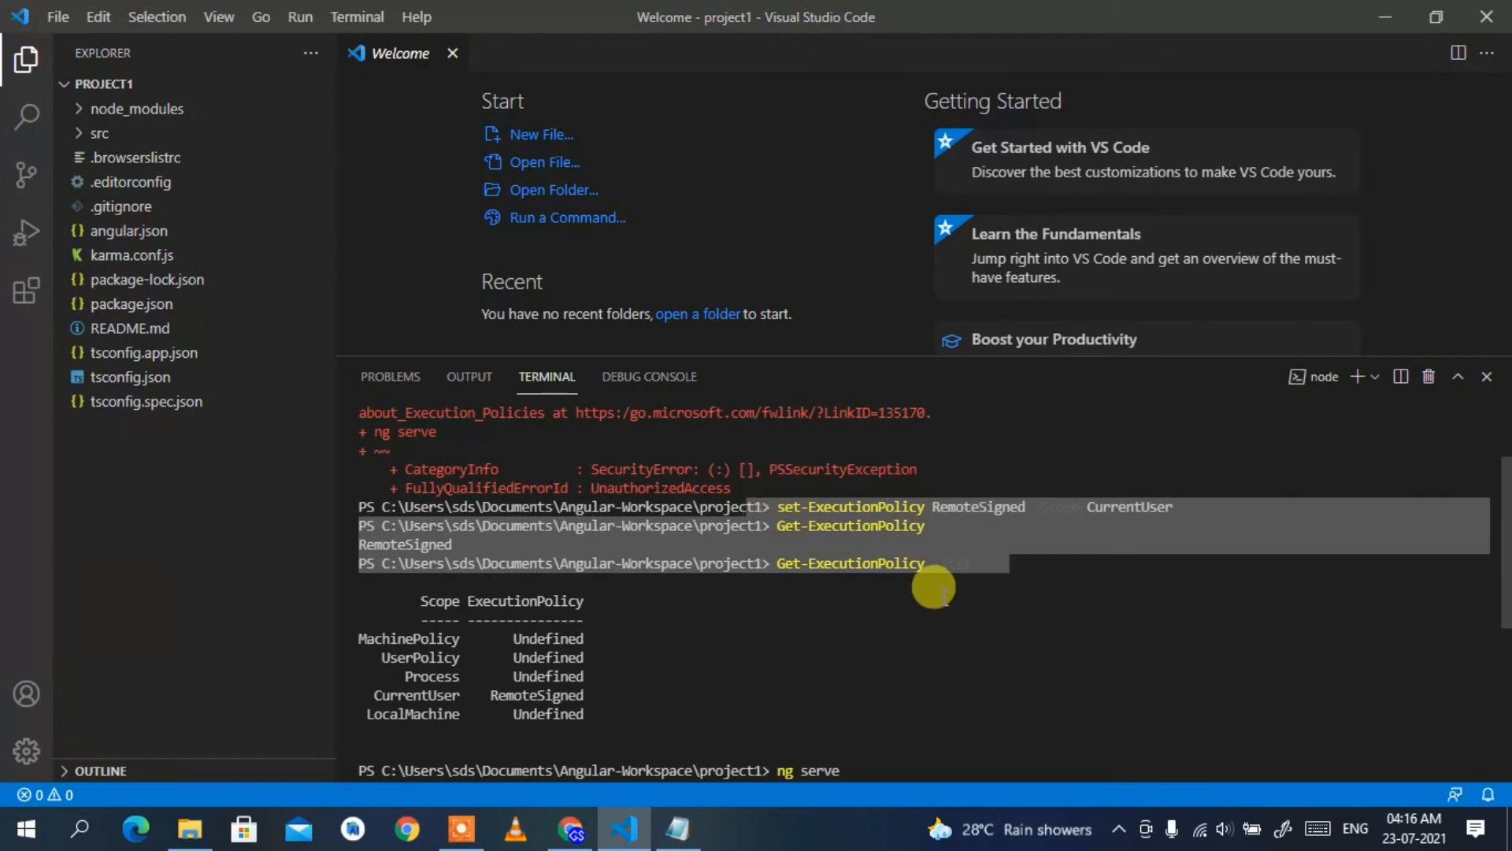